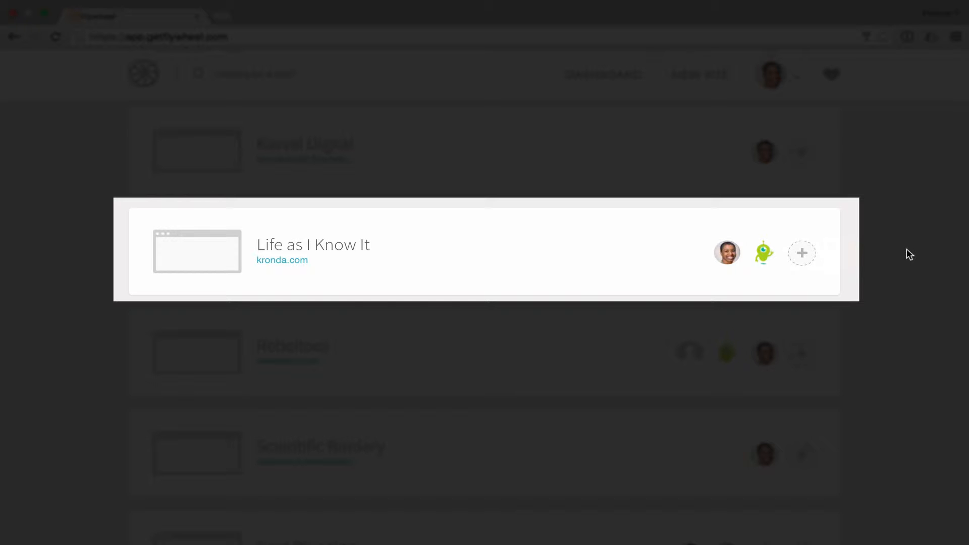
mouse_move(277, 254)
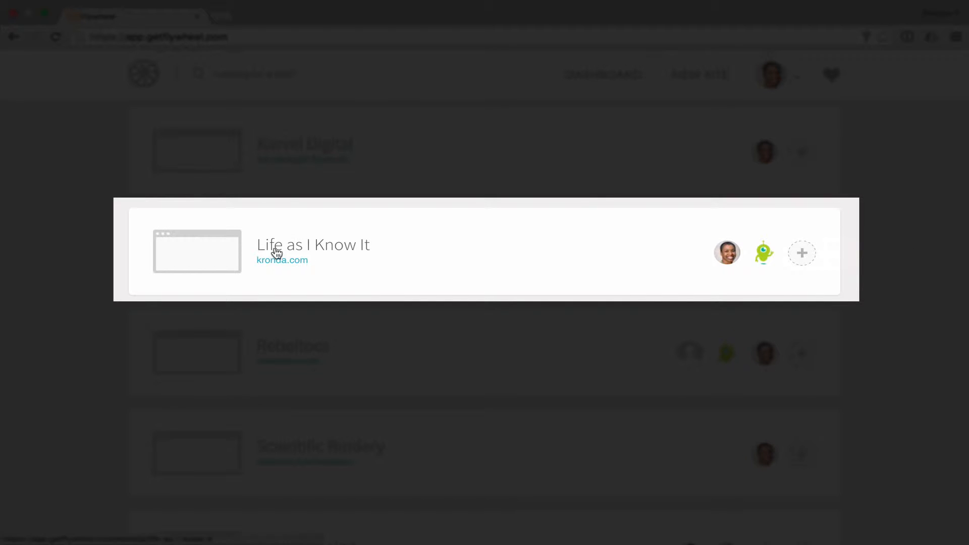
mouse_move(303, 248)
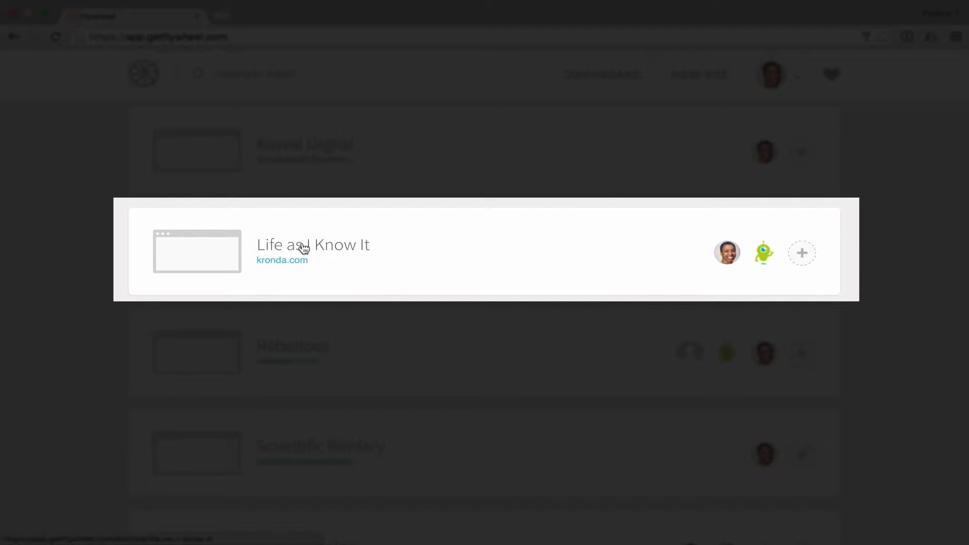
- Open the 'Life as I Know It' site from the Flywheel dashboard
left_click(313, 245)
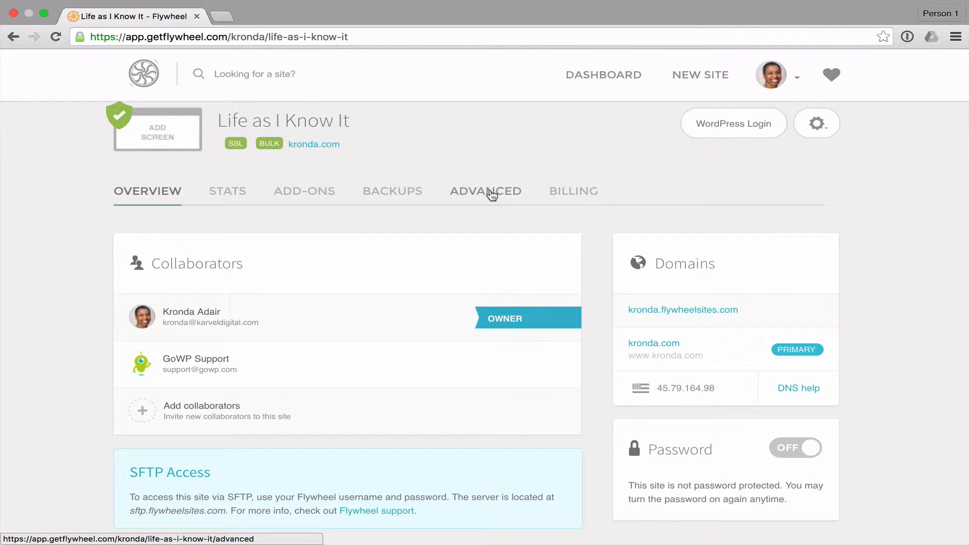
- Enable staging on the Advanced page, confirming with the agreement box and password
left_click(486, 191)
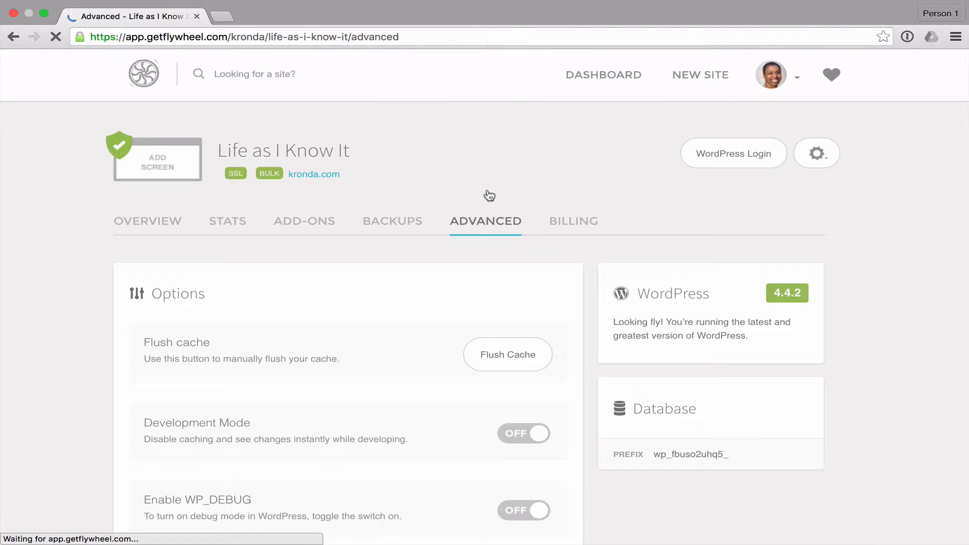
scroll("down", 3)
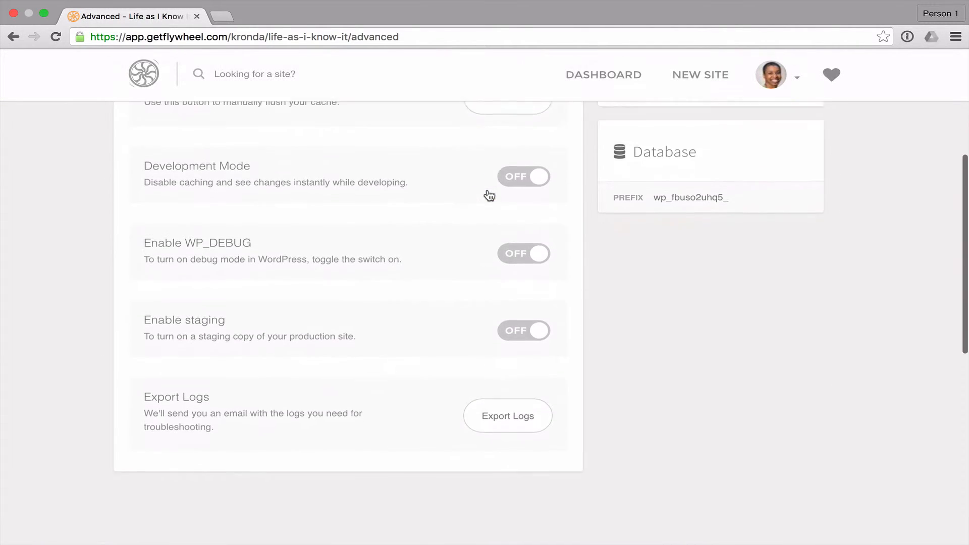
scroll("down", 3)
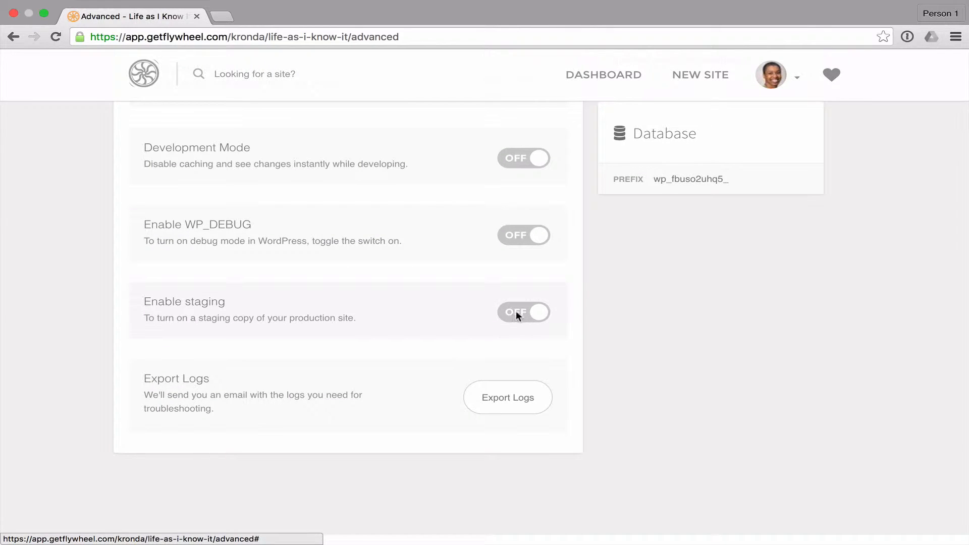
left_click(524, 312)
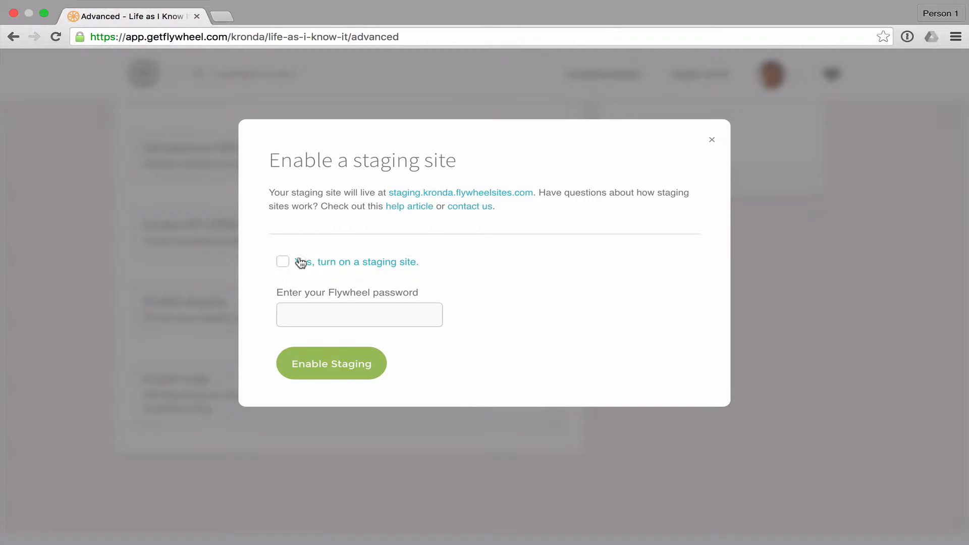
left_click(283, 262)
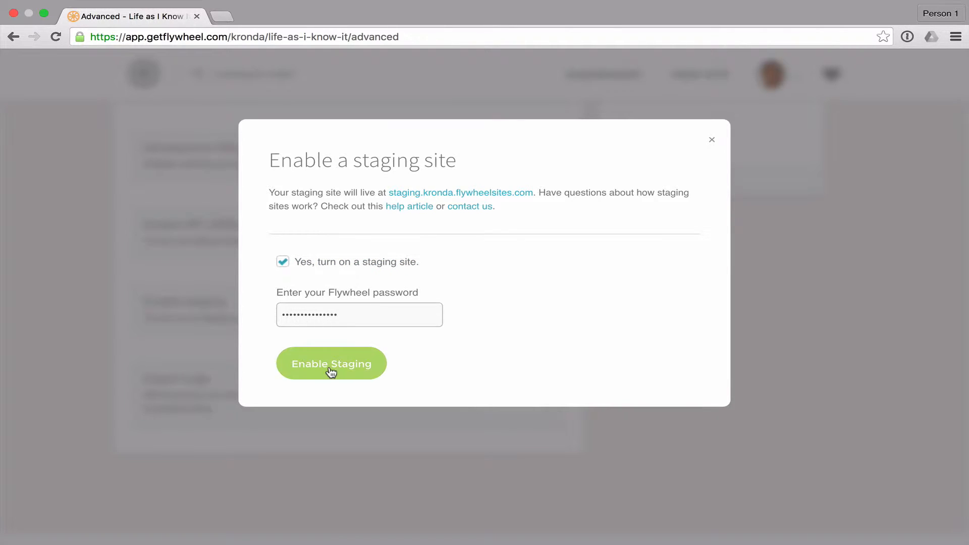
left_click(330, 363)
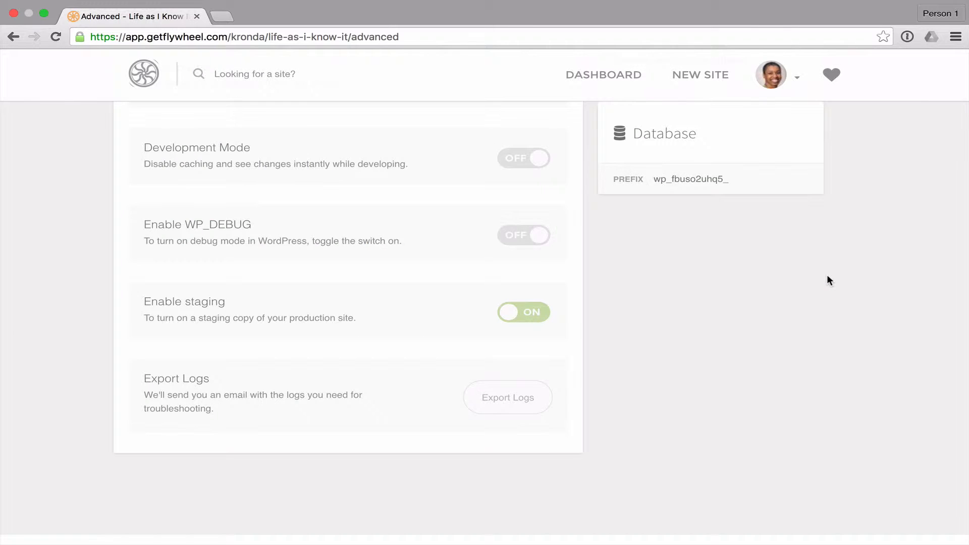
- Scroll back to the top of the refreshed Advanced page
scroll("up", 3)
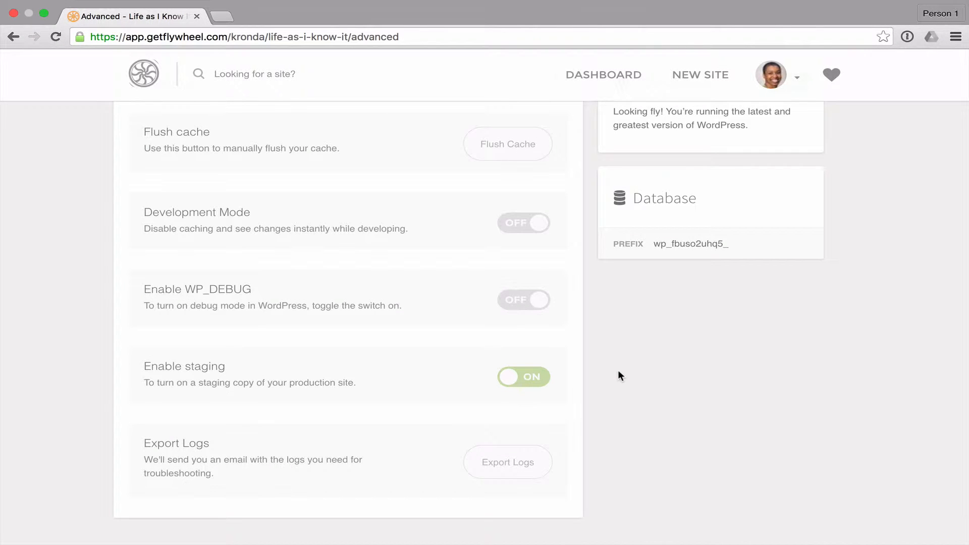
scroll("up", 3)
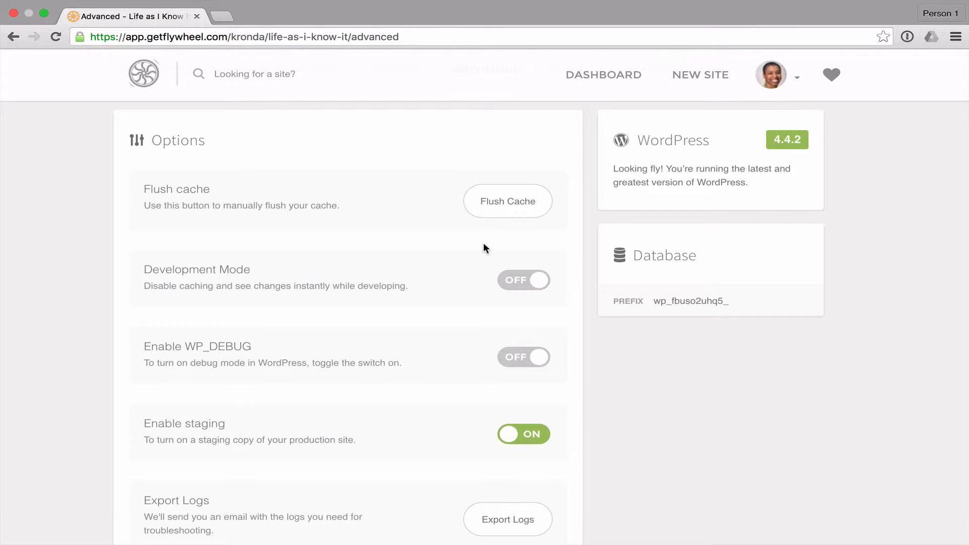
mouse_move(433, 211)
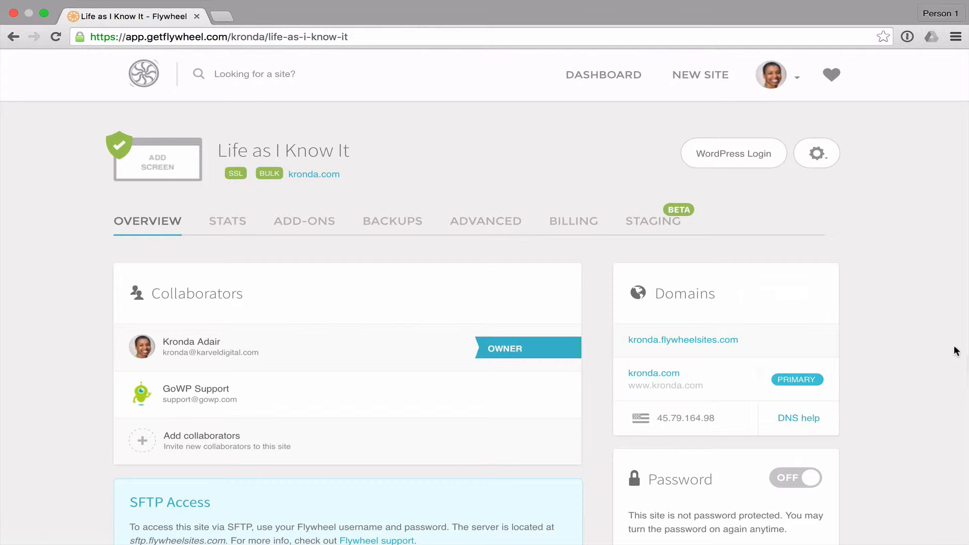
mouse_move(653, 221)
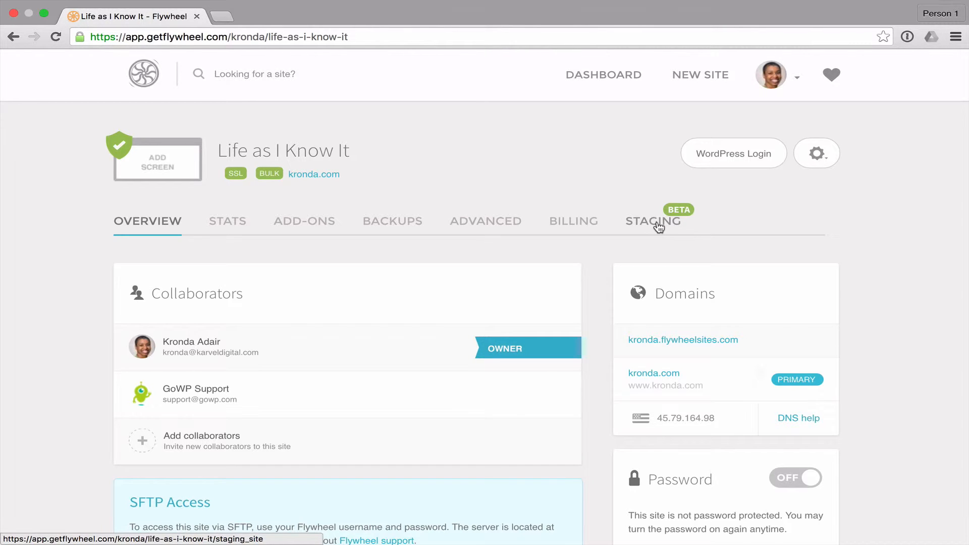
- Open the Staging (Beta) tab for Life as I Know It
left_click(653, 220)
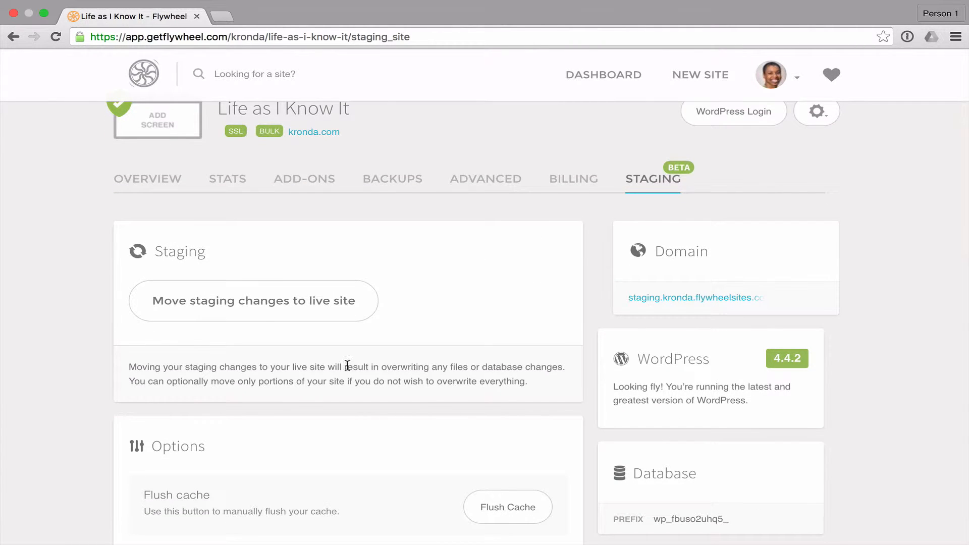
mouse_move(314, 300)
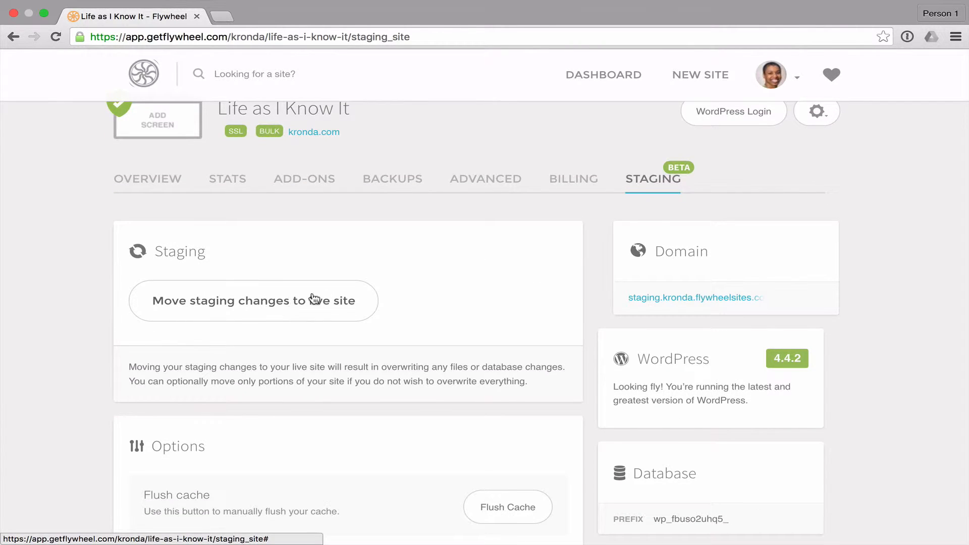
mouse_move(452, 303)
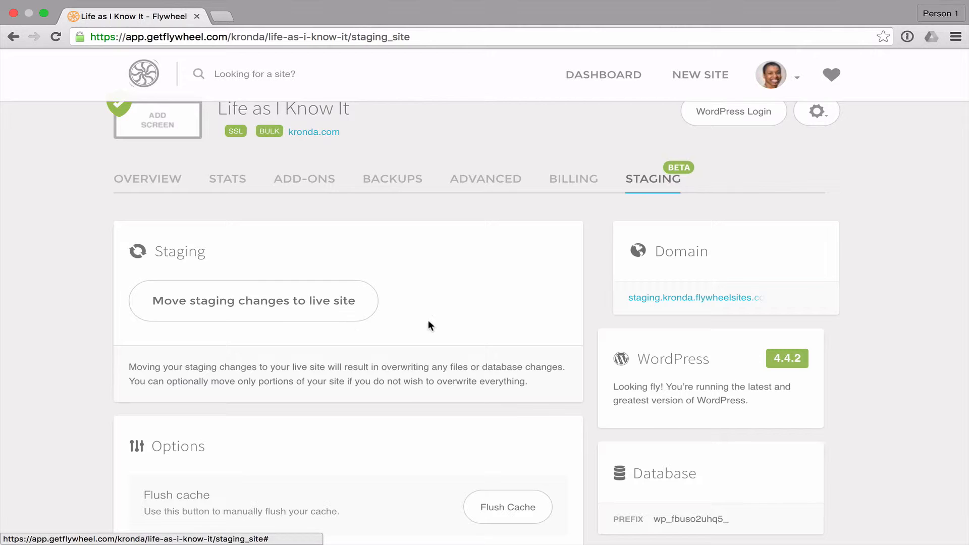
scroll("down", 3)
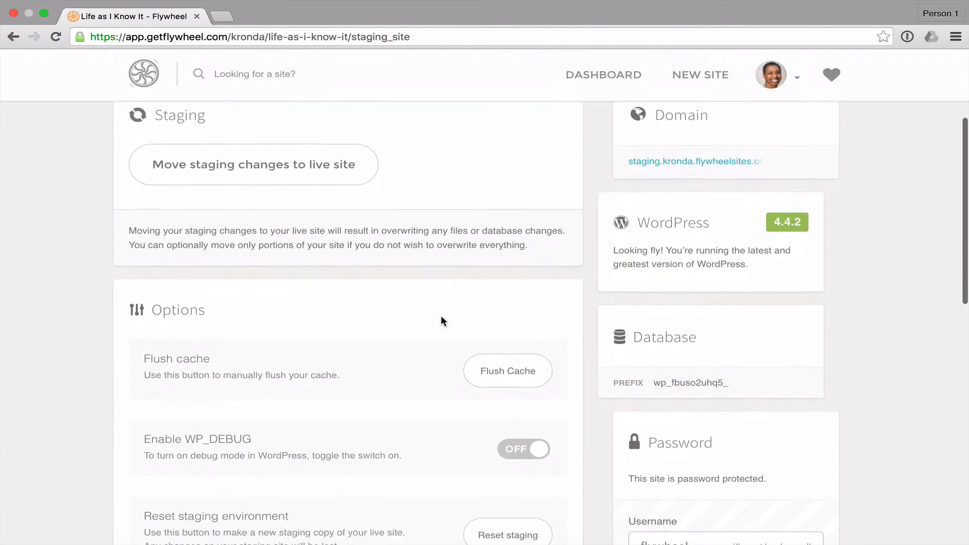
scroll("down", 3)
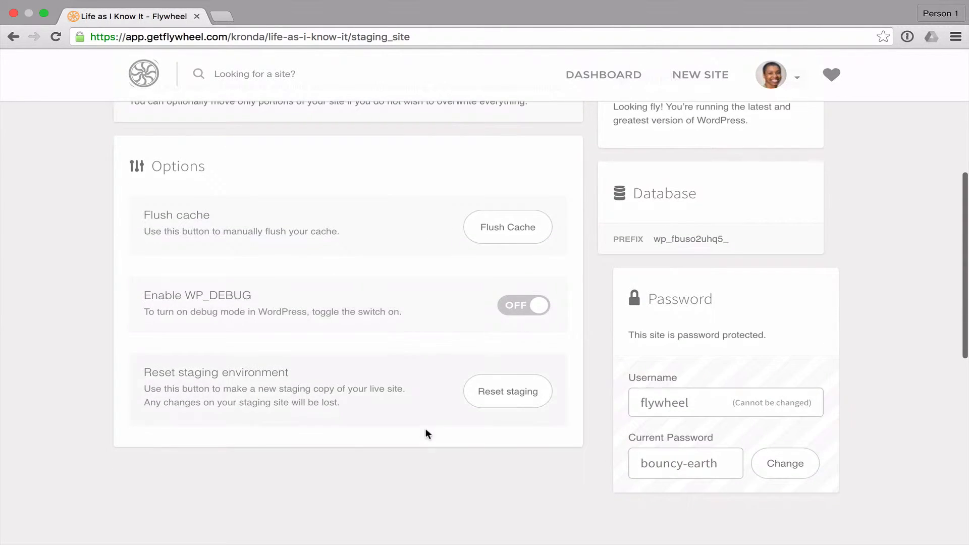
mouse_move(460, 413)
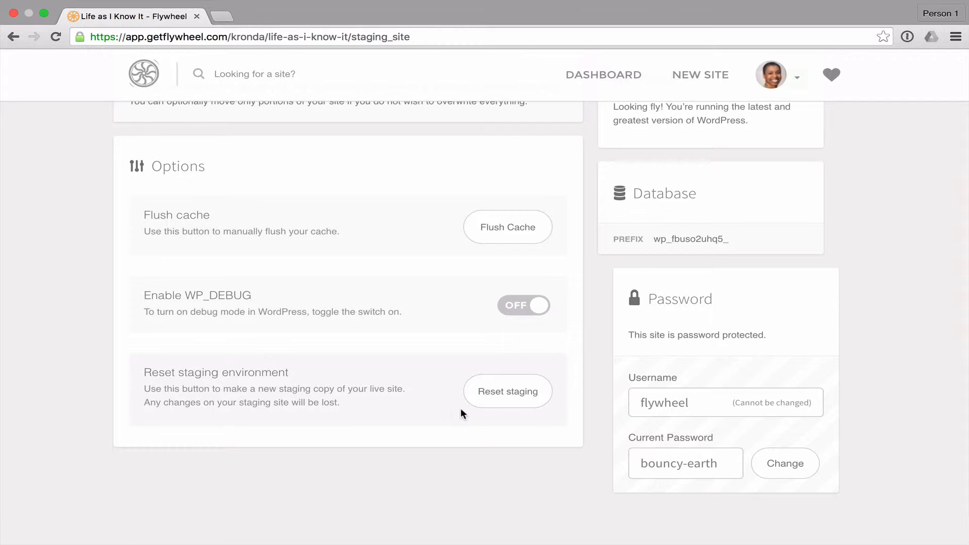
mouse_move(441, 411)
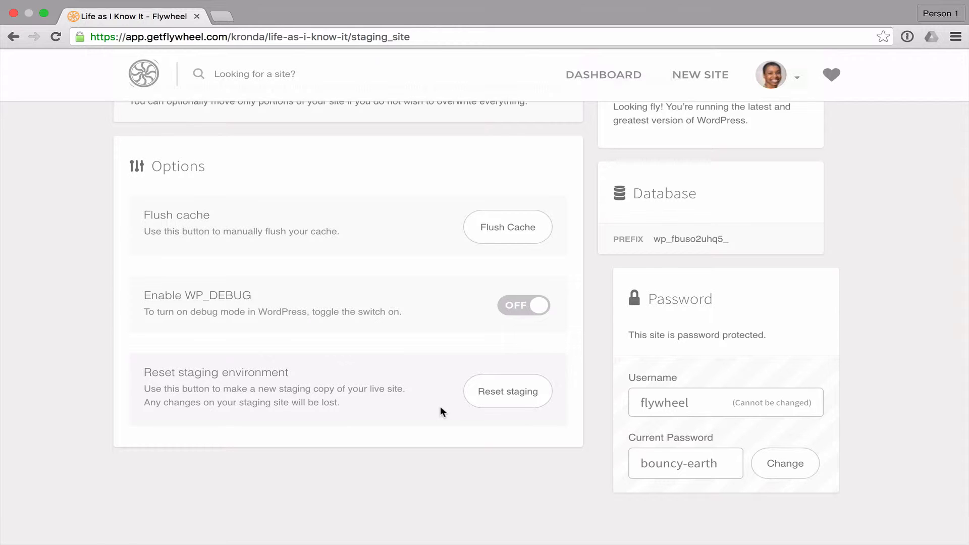
mouse_move(506, 401)
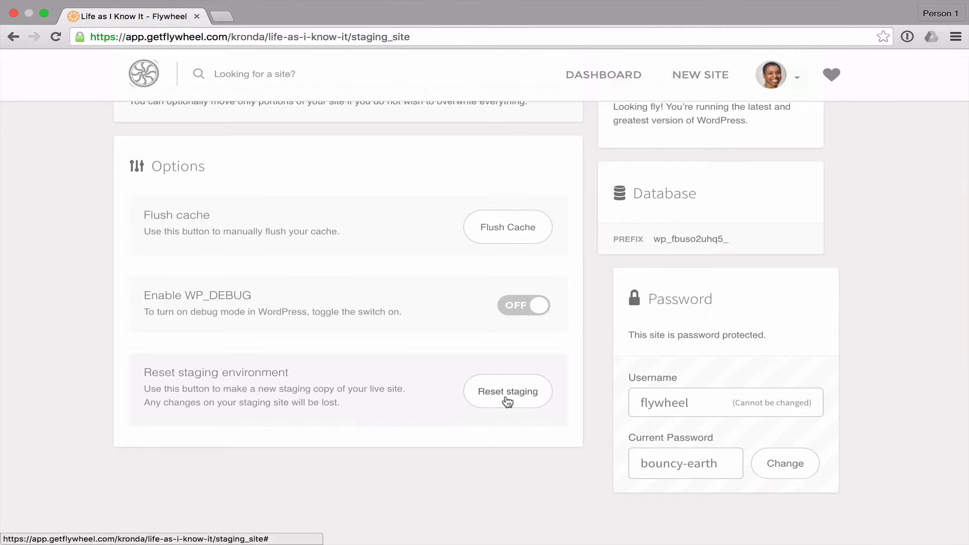
mouse_move(521, 397)
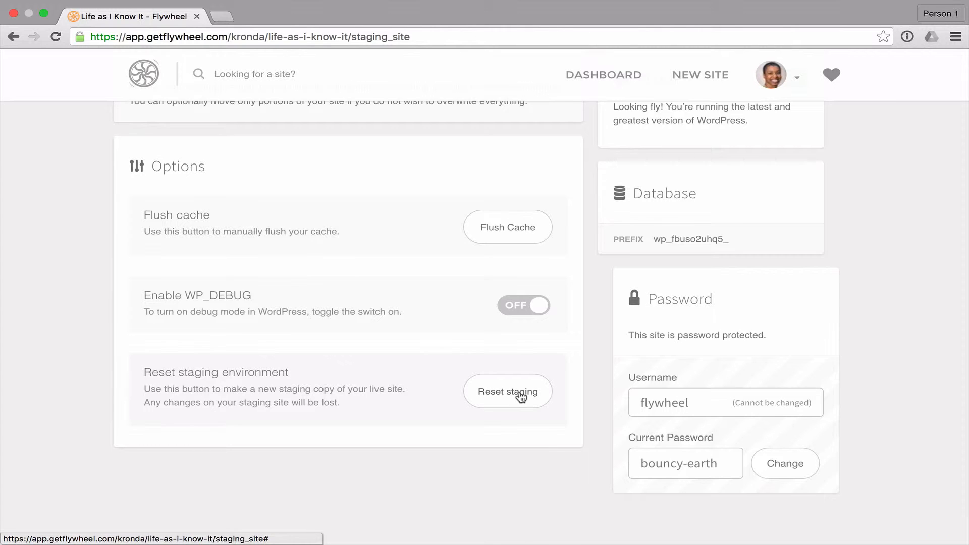
mouse_move(500, 399)
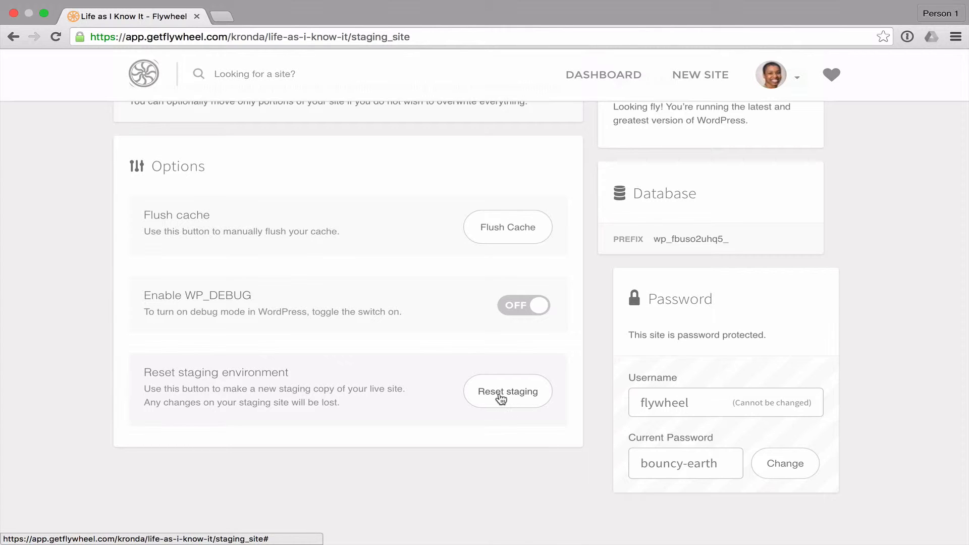
mouse_move(397, 410)
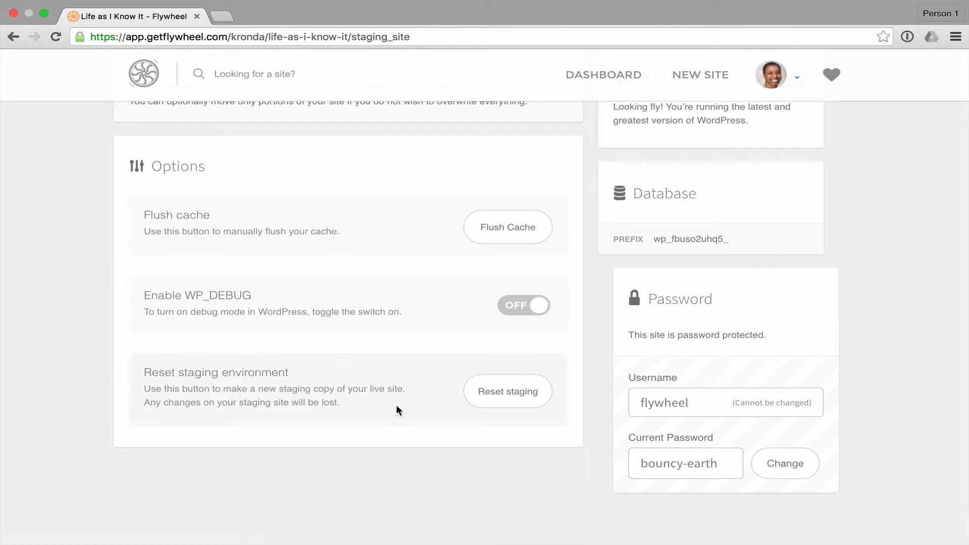
scroll("up", 3)
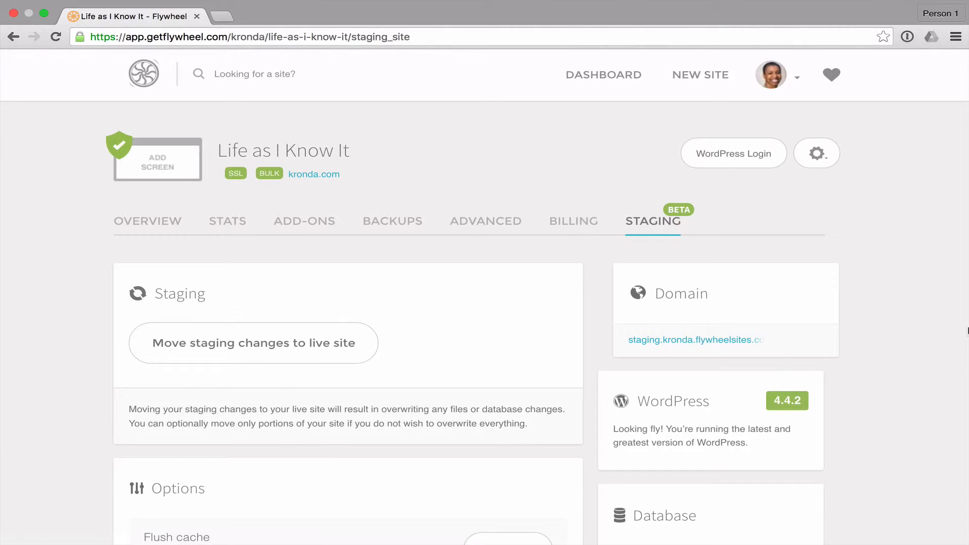
mouse_move(810, 350)
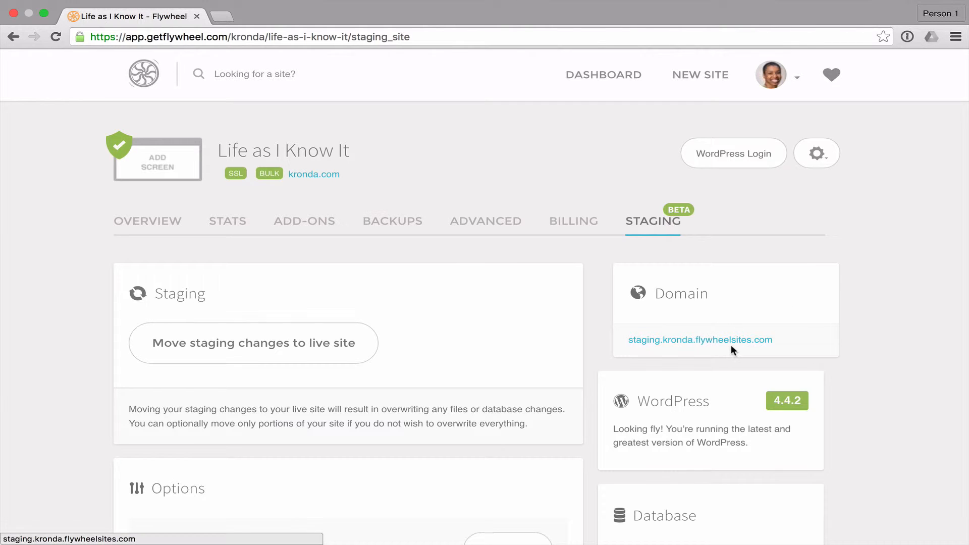
mouse_move(699, 352)
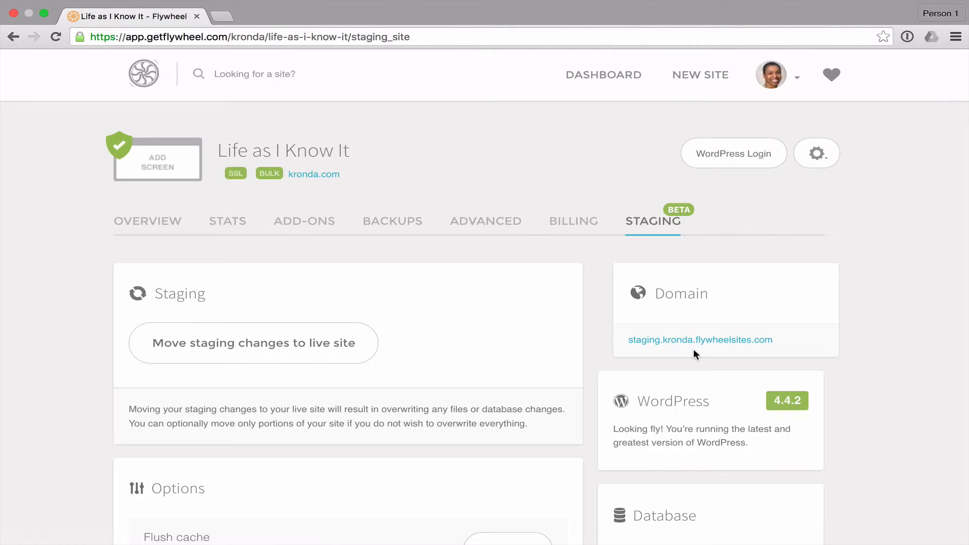
mouse_move(881, 345)
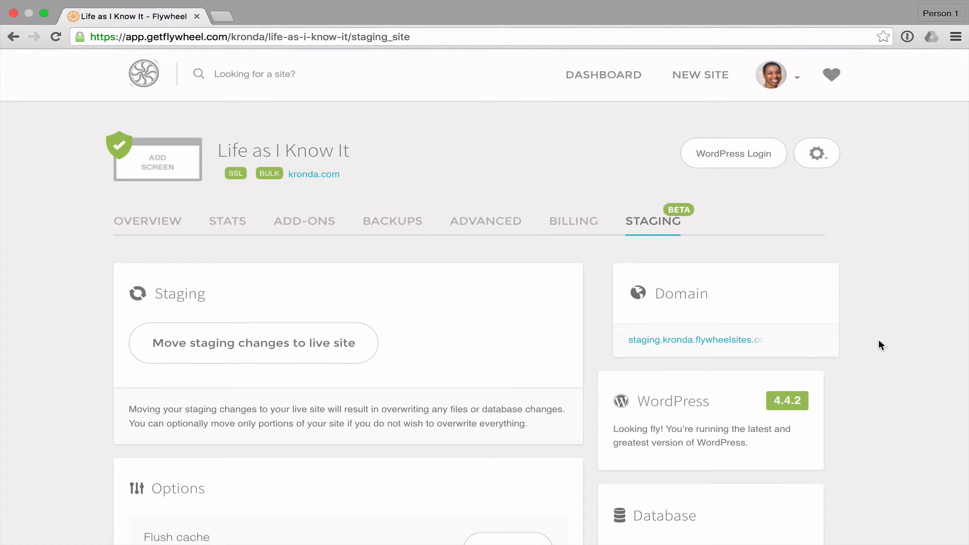
scroll("down", 3)
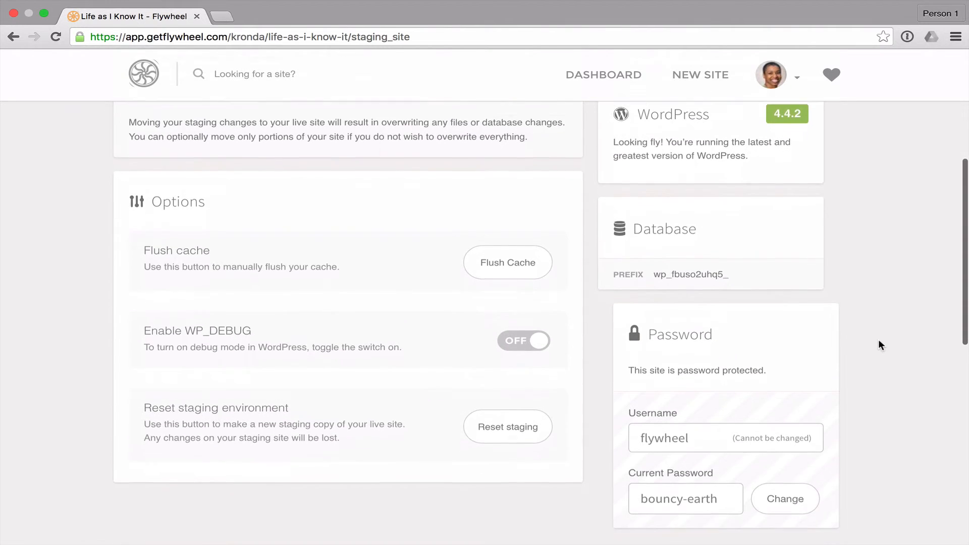
scroll("down", 3)
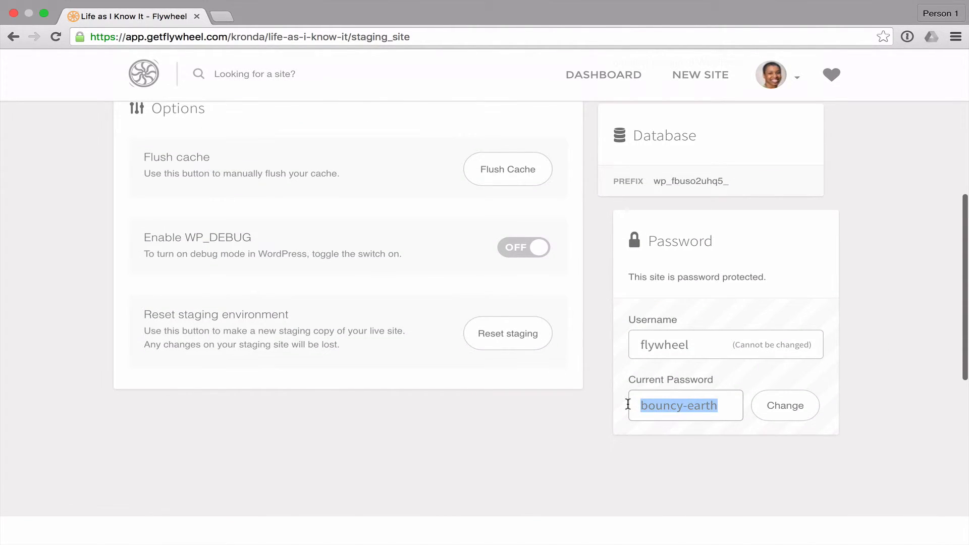
mouse_move(743, 370)
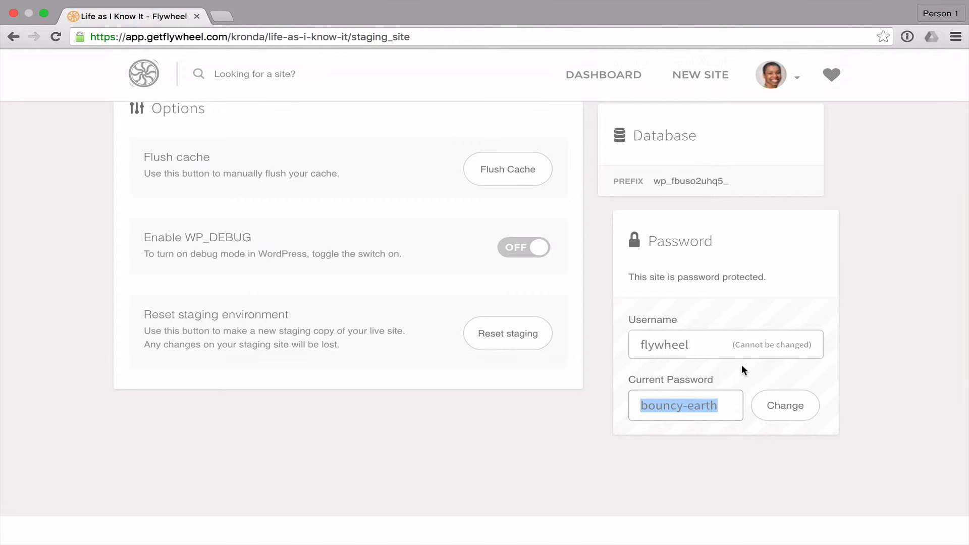
scroll("up", 3)
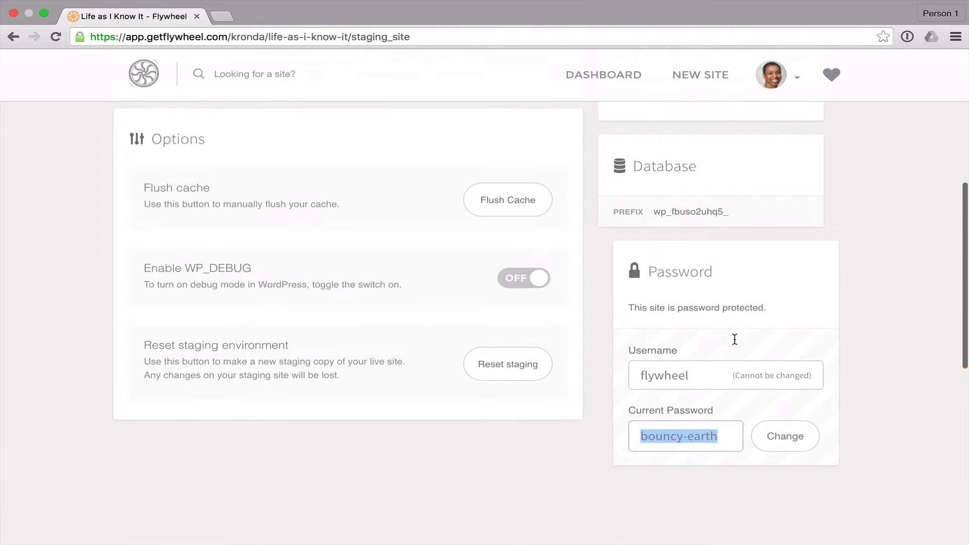
scroll("up", 3)
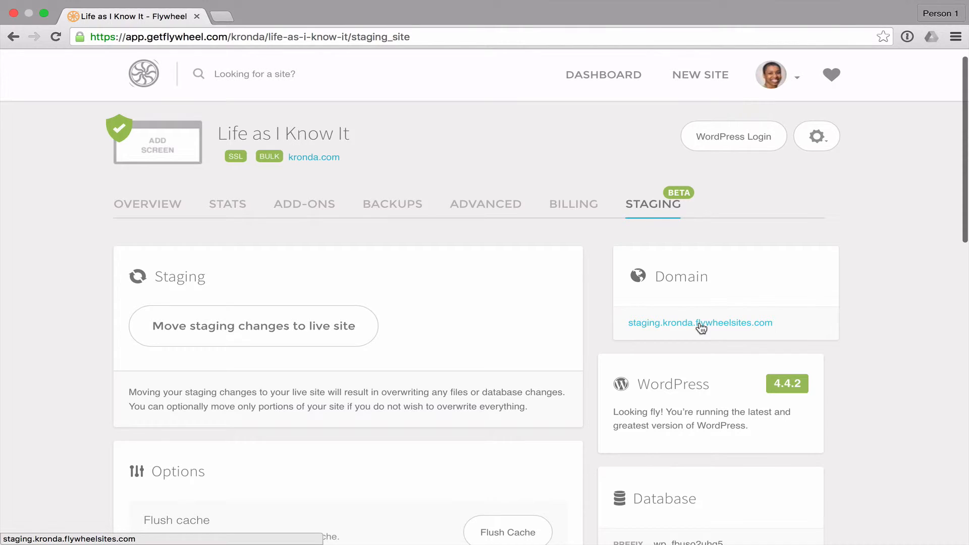
- Open the staging domain in a new tab and enter the 'flywheel' login credentials
left_click(700, 323)
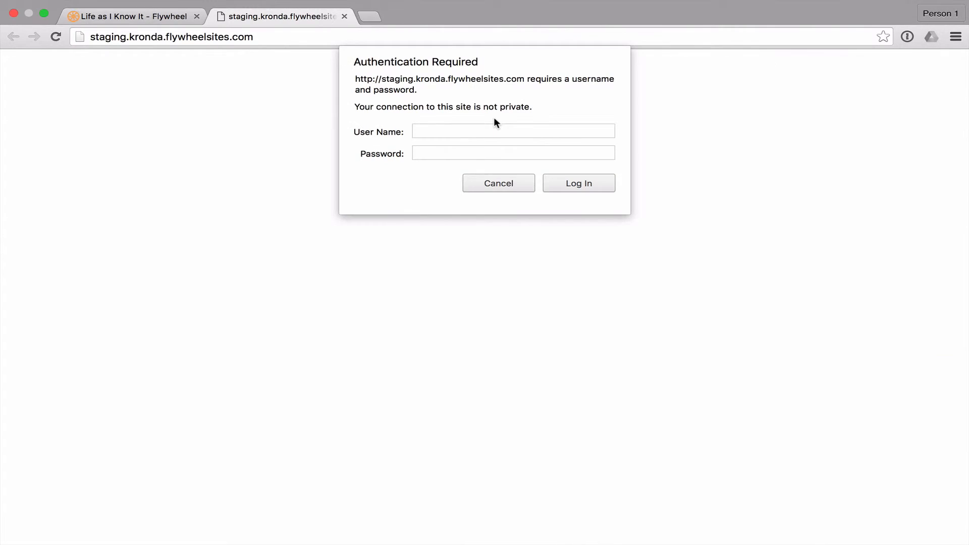
mouse_move(465, 137)
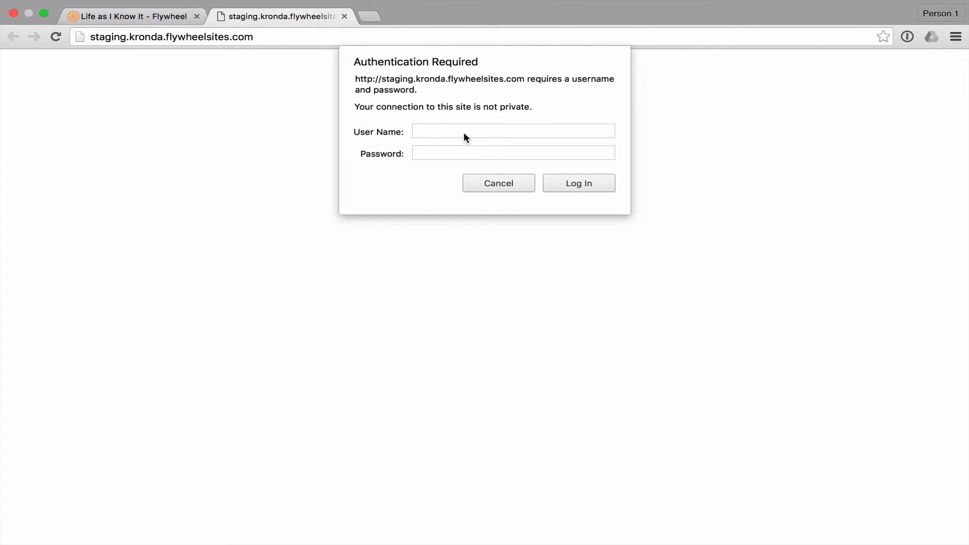
left_click(512, 130)
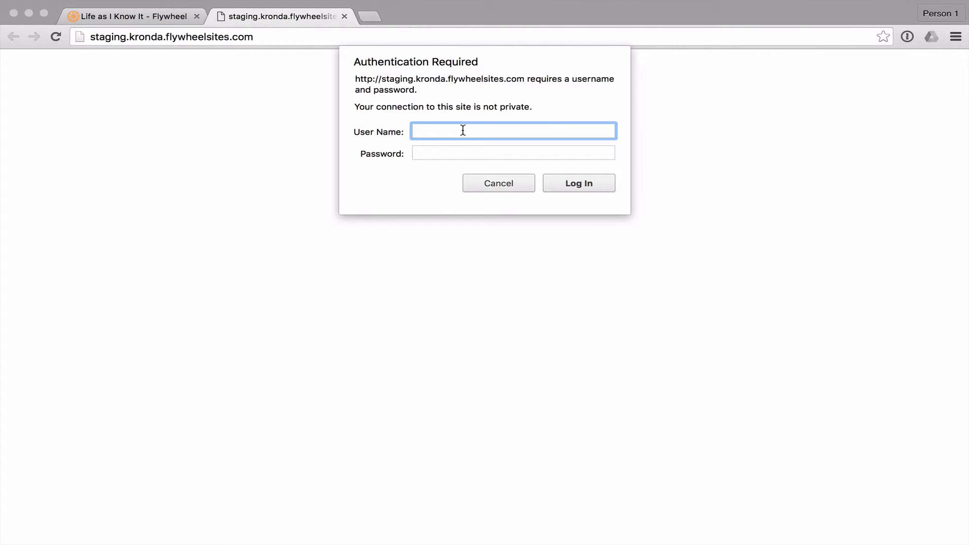
type("flywheel")
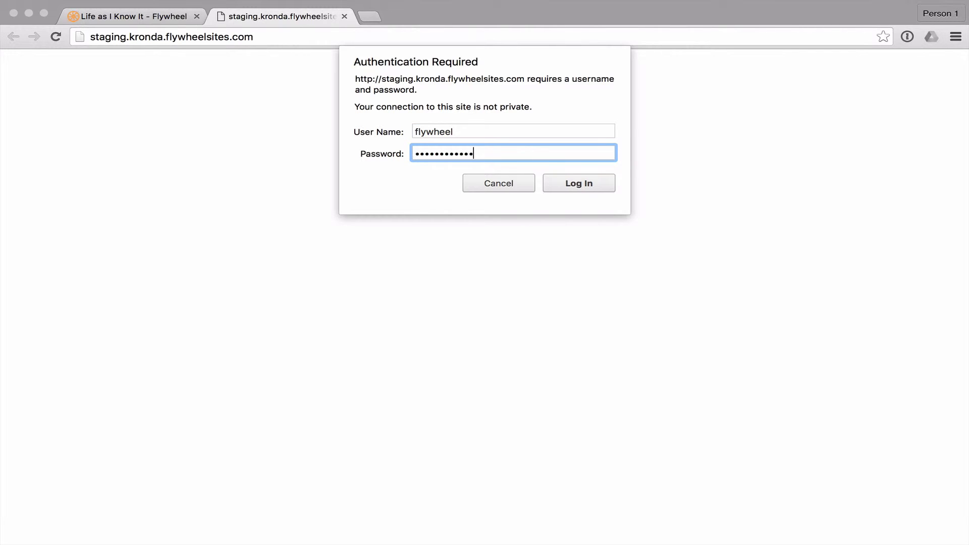
mouse_move(595, 197)
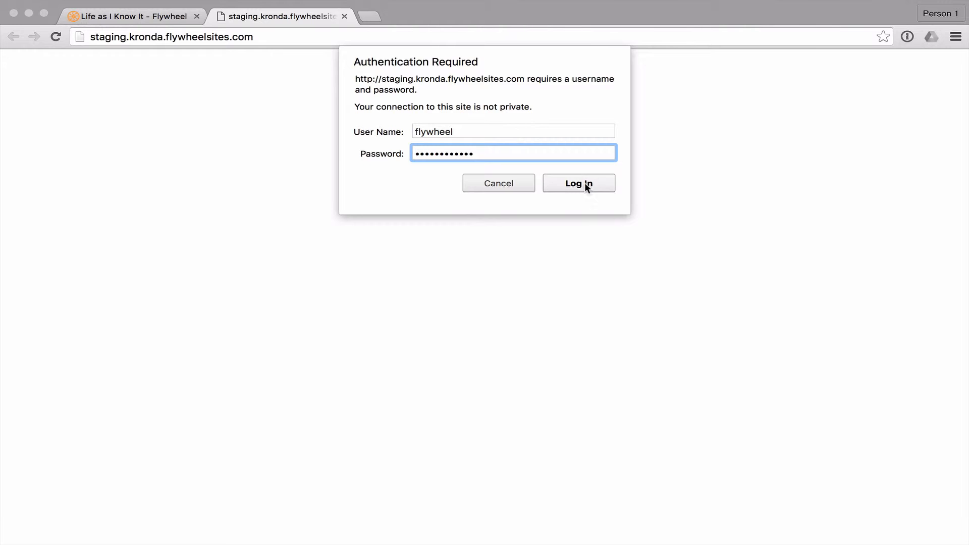
- Log in to the staging site, check its URL, then close the tab
left_click(578, 182)
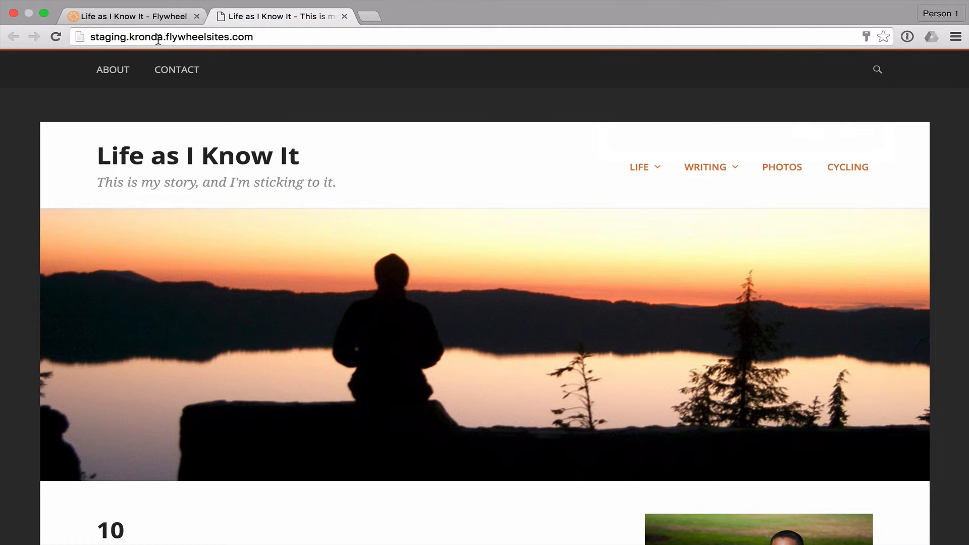
left_click(167, 36)
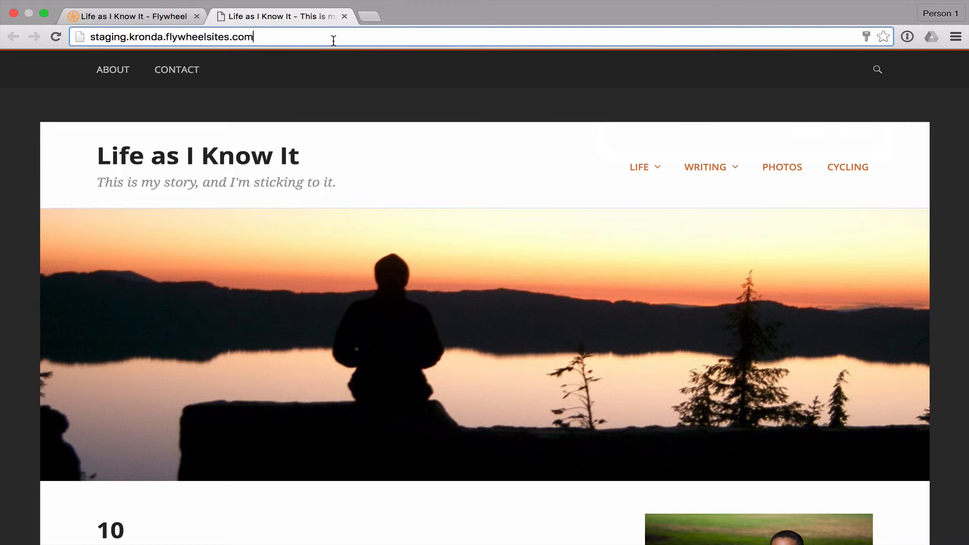
mouse_move(353, 66)
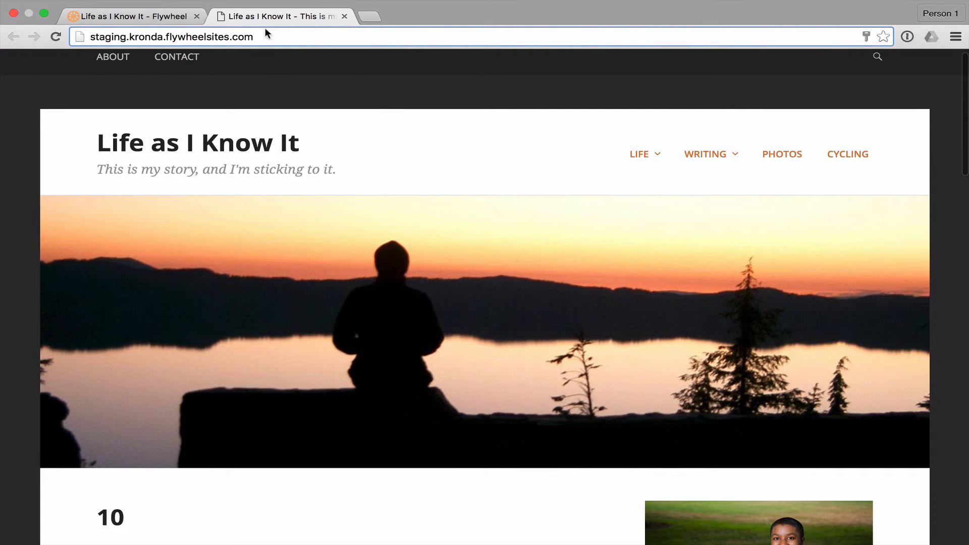
mouse_move(298, 36)
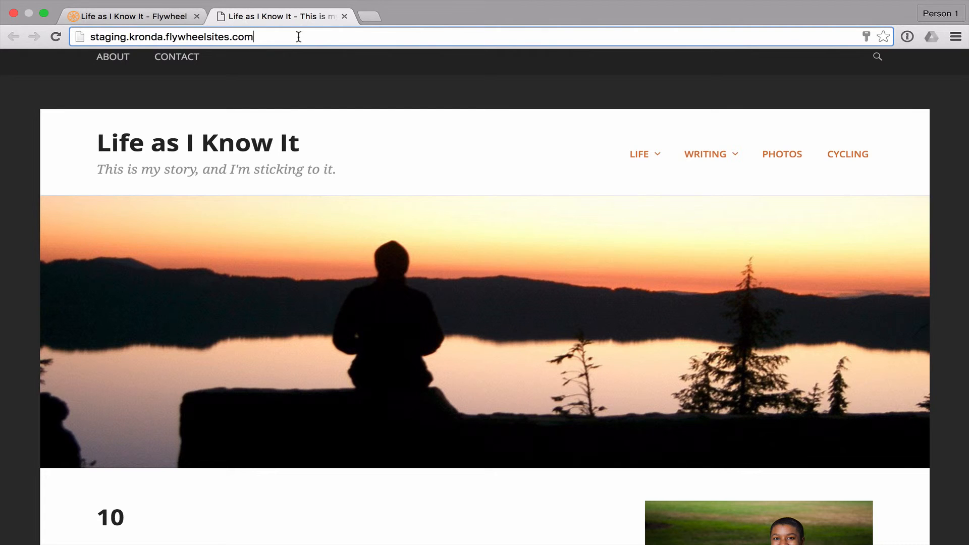
left_click(345, 17)
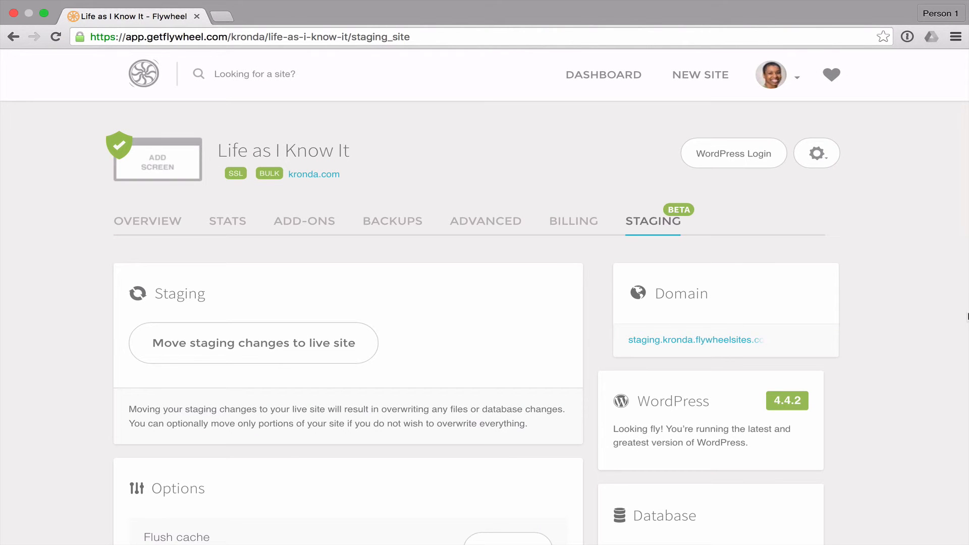
mouse_move(900, 251)
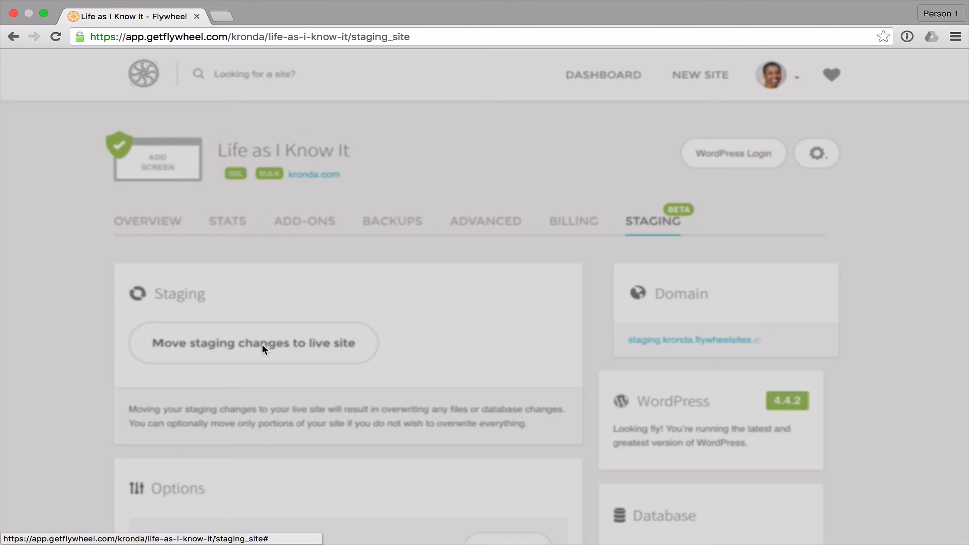
- Open the 'Move staging changes to live site' dialog
left_click(252, 343)
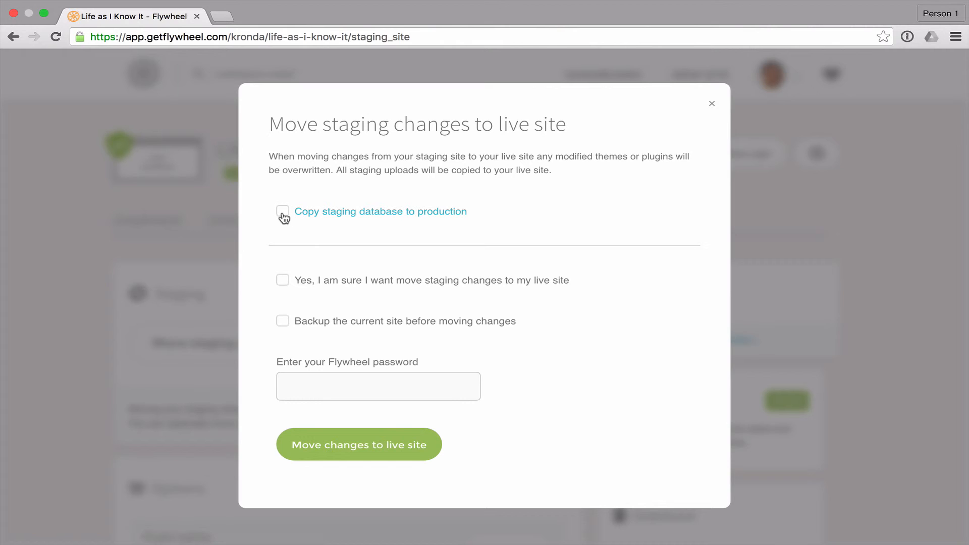
mouse_move(343, 246)
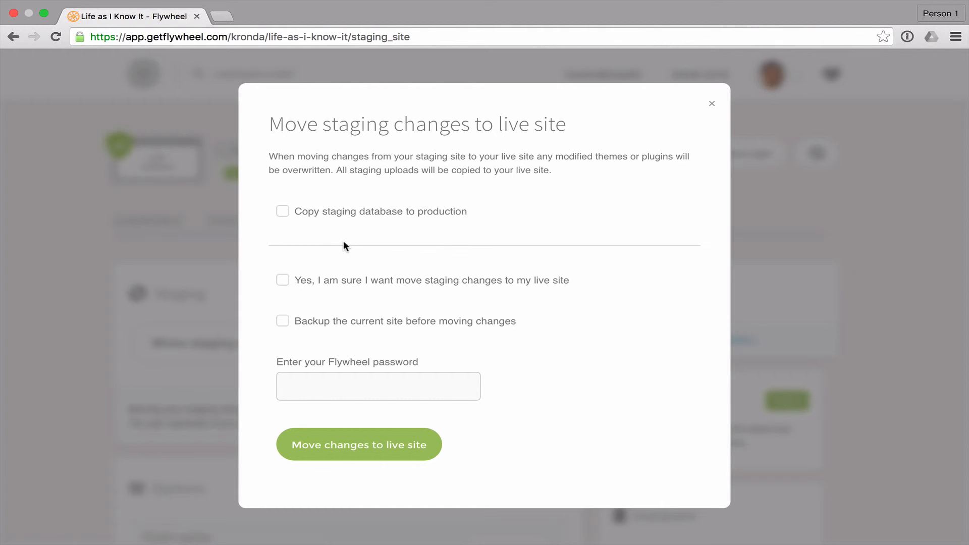
mouse_move(295, 226)
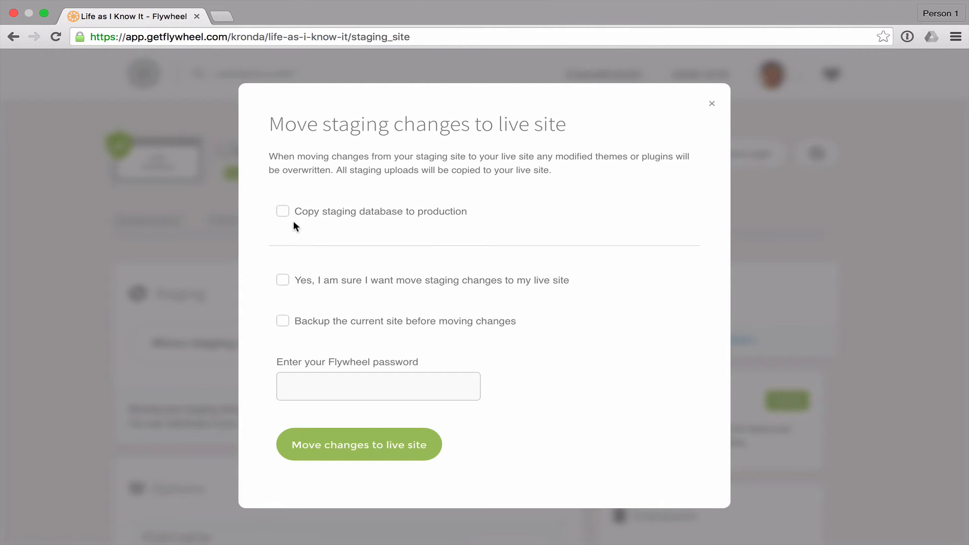
mouse_move(284, 288)
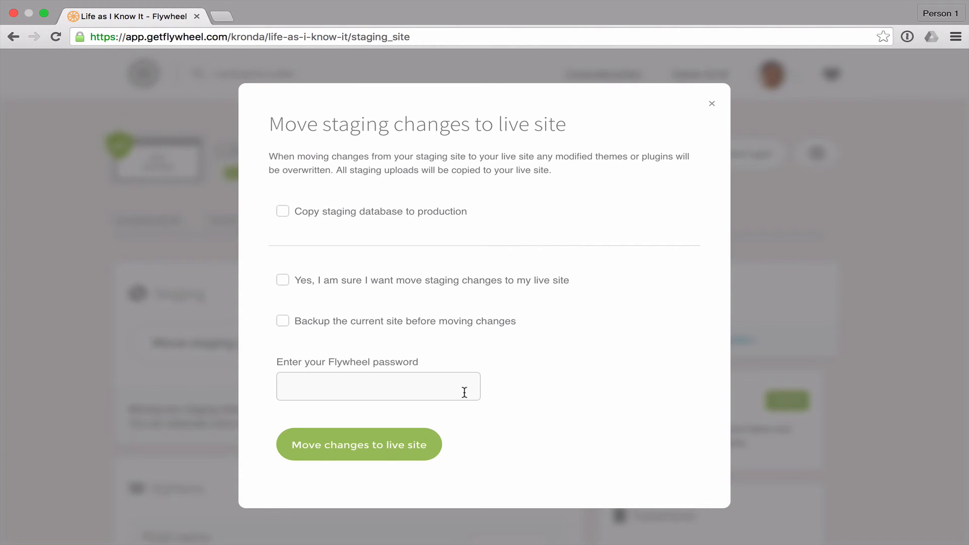
mouse_move(358, 444)
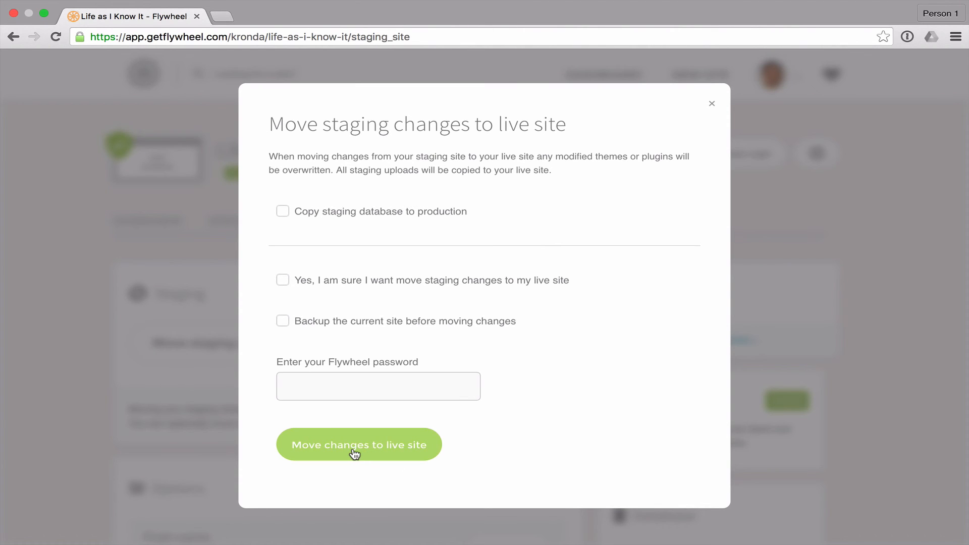